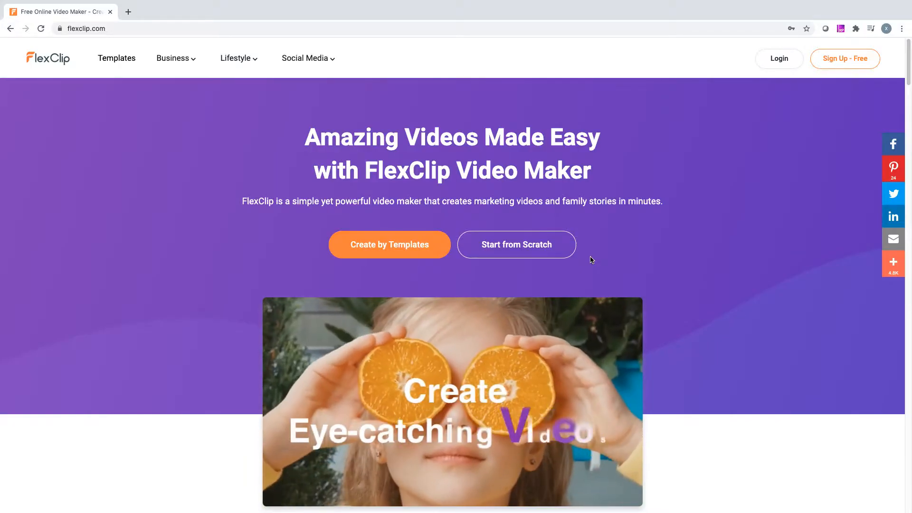
Step: Choose Start from Scratch on the homepage to begin a blank video project
{"action": "left_click", "coordinate": [516, 244]}
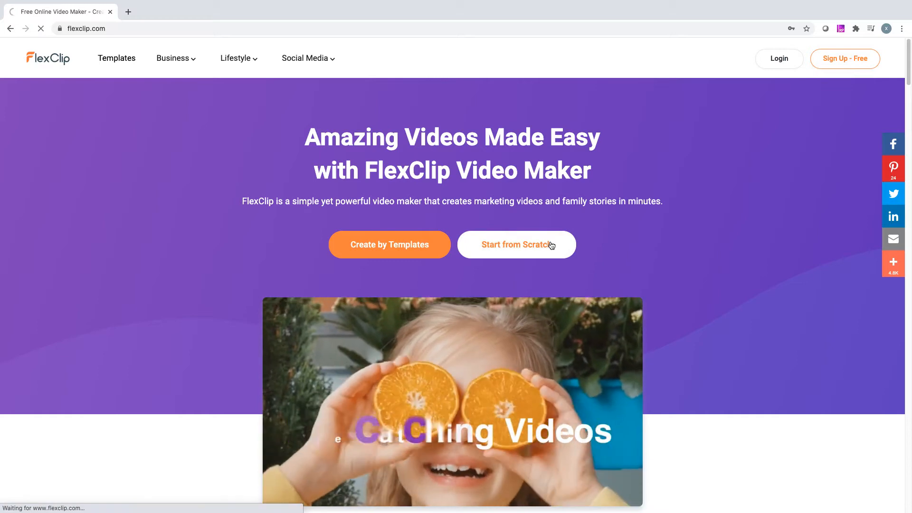
Step: Upload the woman-and-girl clip from Local Files and trim it to 0:00–0:06
{"action": "left_click", "coordinate": [515, 245]}
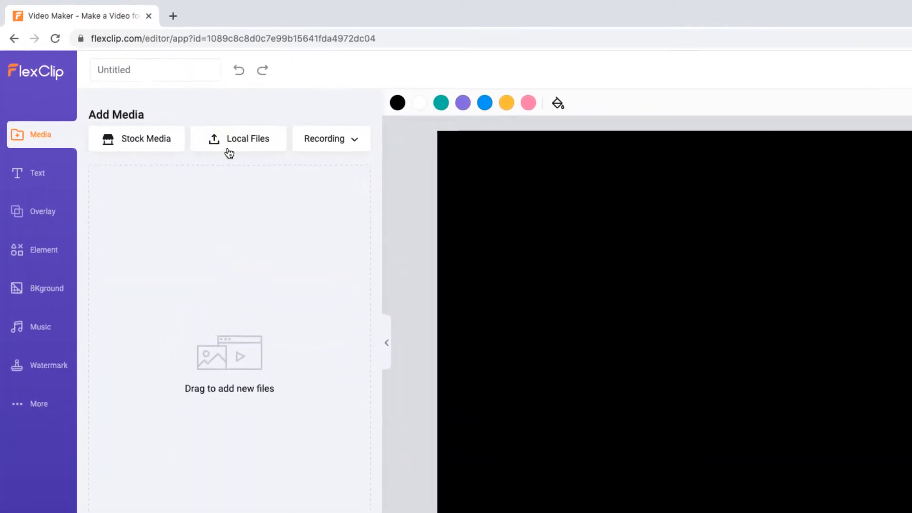
{"action": "left_click", "coordinate": [239, 138]}
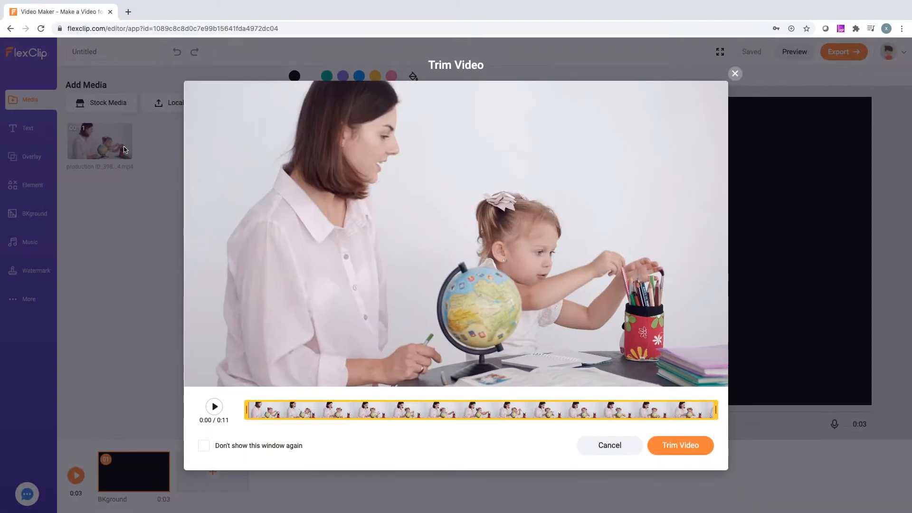
{"action": "left_click_drag", "start_coordinate": [716, 409], "coordinate": [526, 408]}
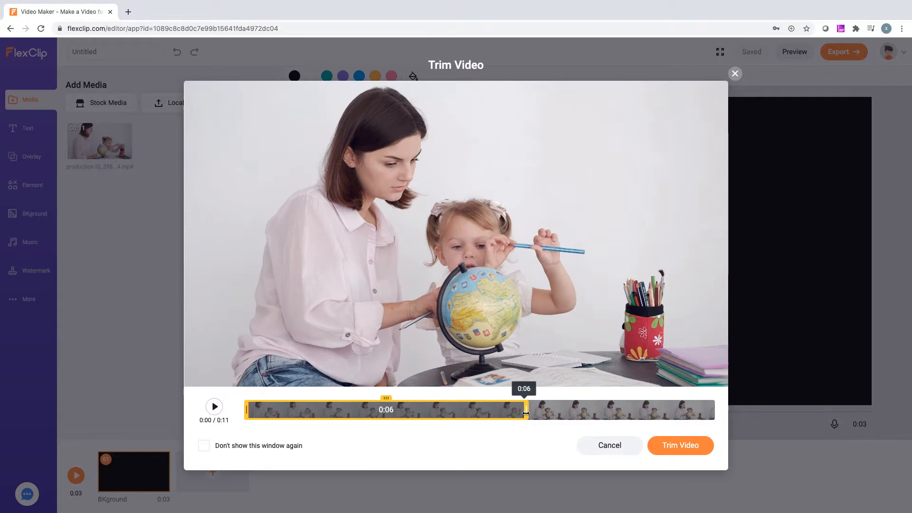
{"action": "left_click", "coordinate": [680, 445]}
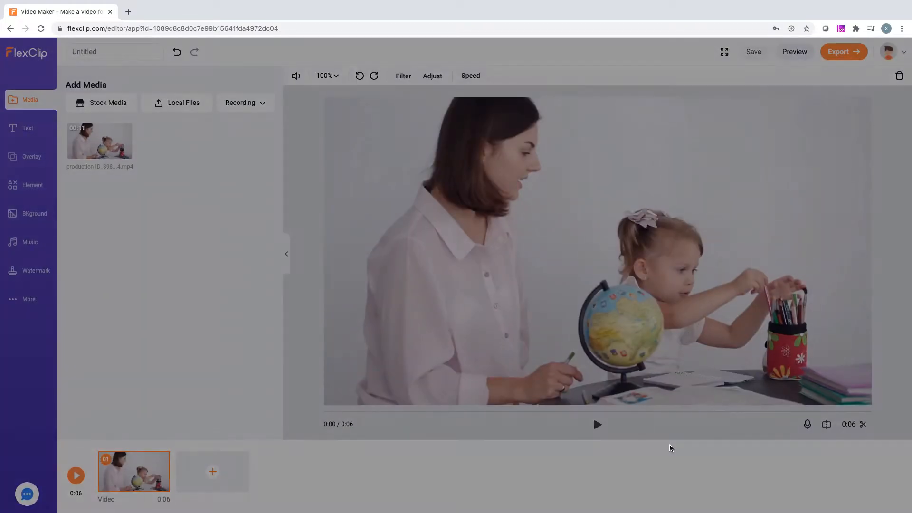
{"action": "left_click", "coordinate": [753, 52]}
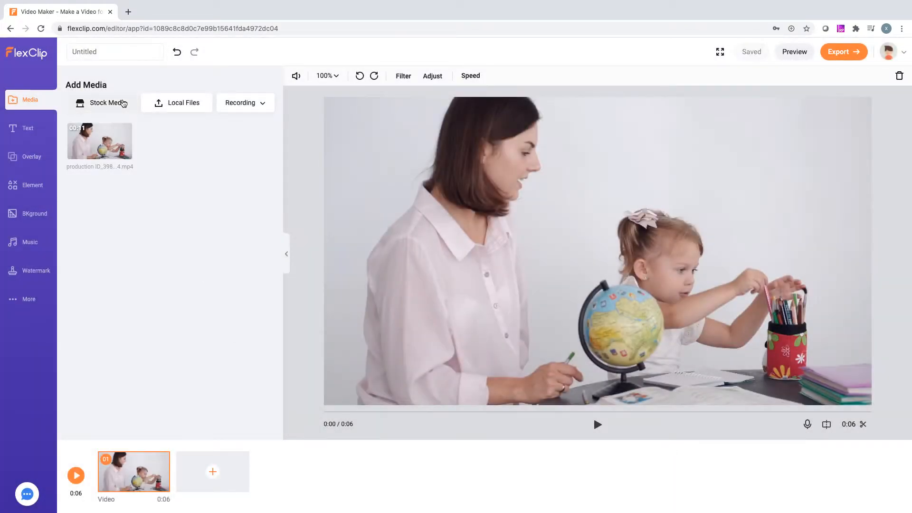
{"action": "left_click", "coordinate": [106, 103]}
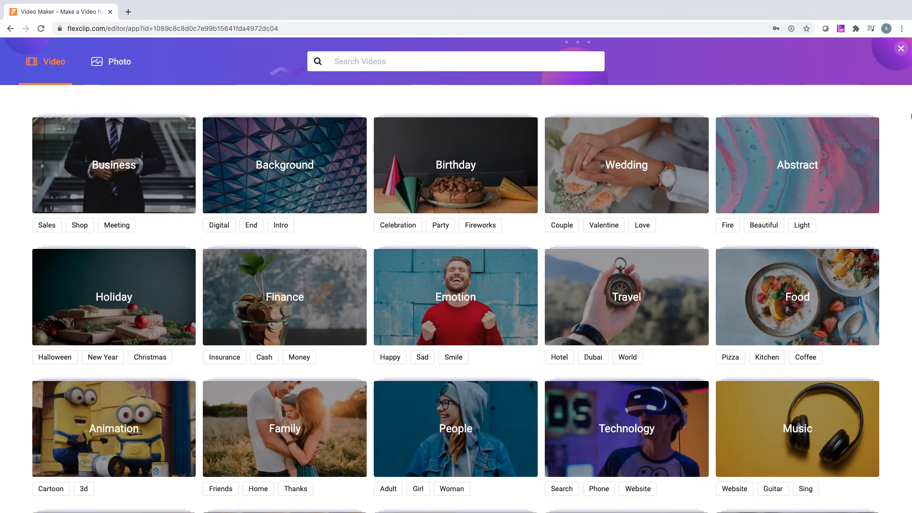
{"action": "scroll", "scroll_direction": "down", "scroll_amount": 3}
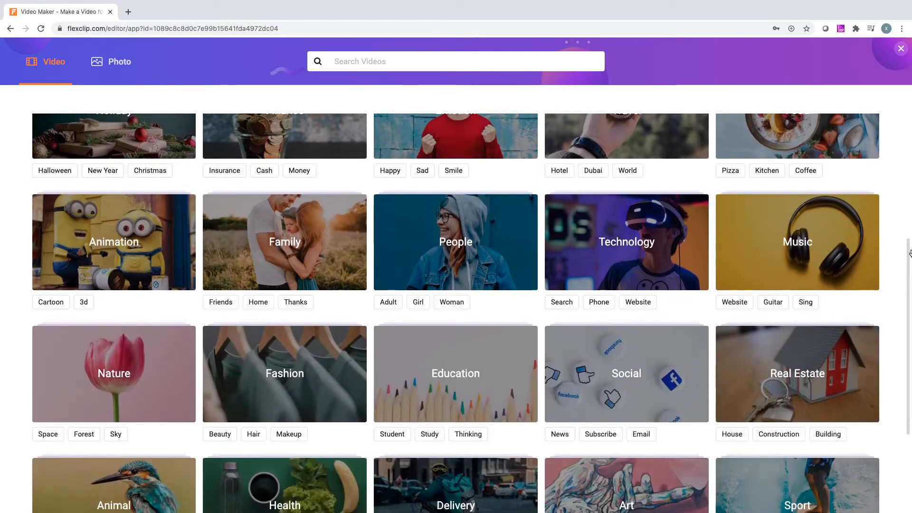
{"action": "scroll", "scroll_direction": "down", "scroll_amount": 3}
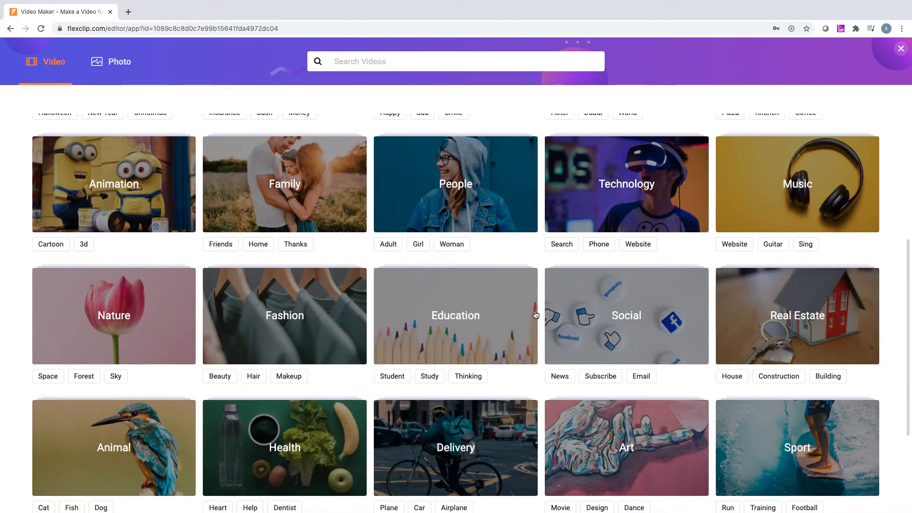
{"action": "left_click", "coordinate": [455, 316]}
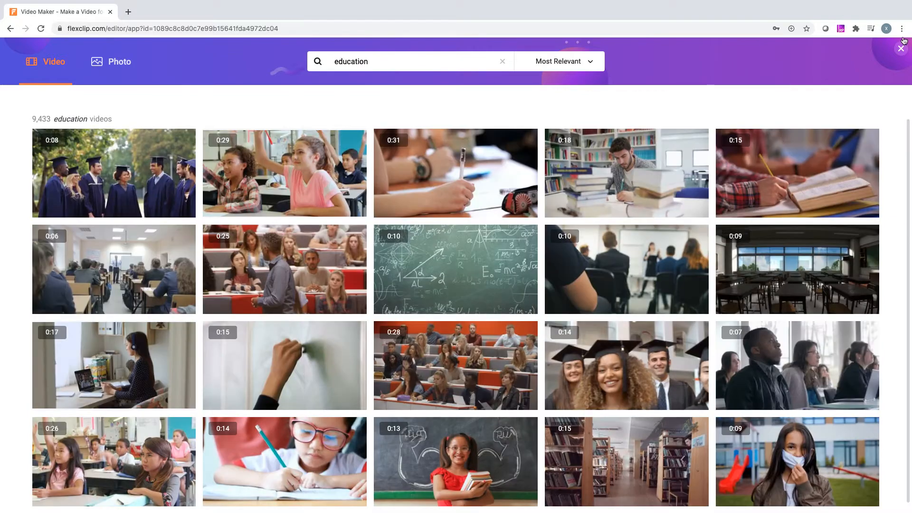
{"action": "left_click", "coordinate": [901, 49]}
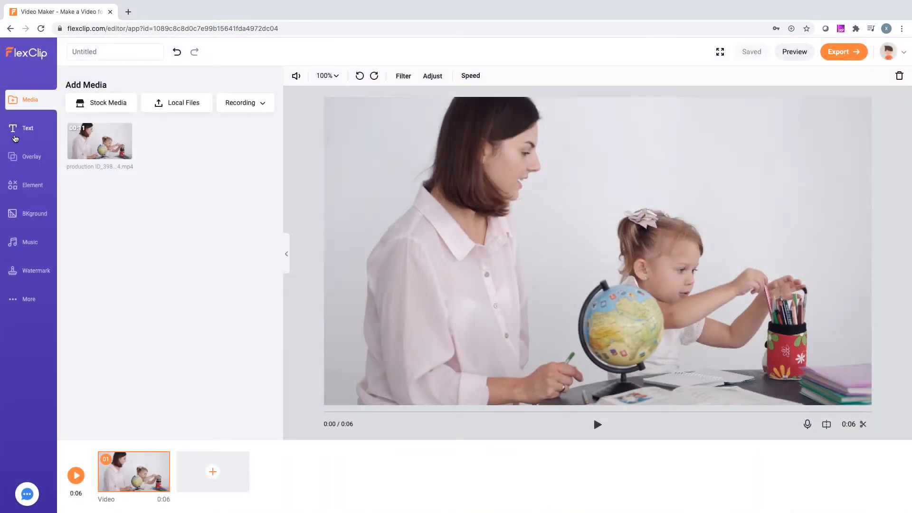
Step: Add a dynamic title from the Text panel and settle on the Pop Out style
{"action": "left_click", "coordinate": [27, 129]}
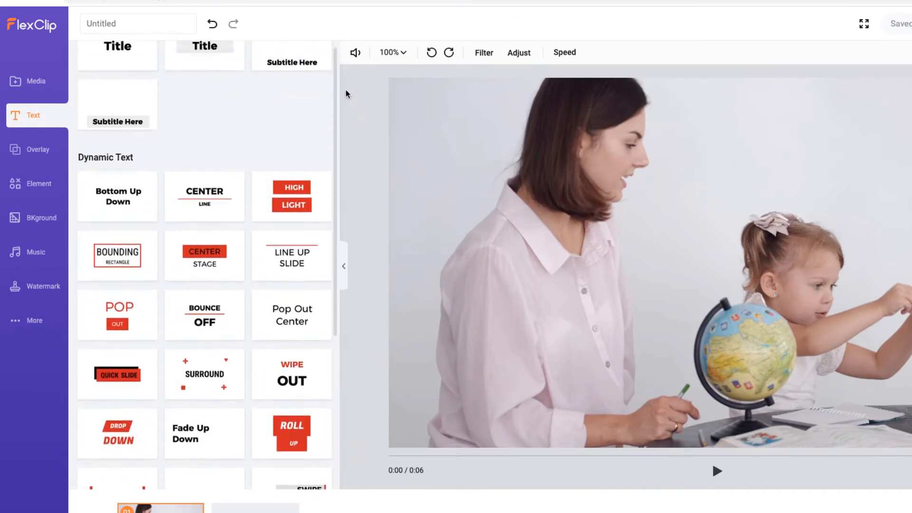
{"action": "left_click", "coordinate": [117, 102]}
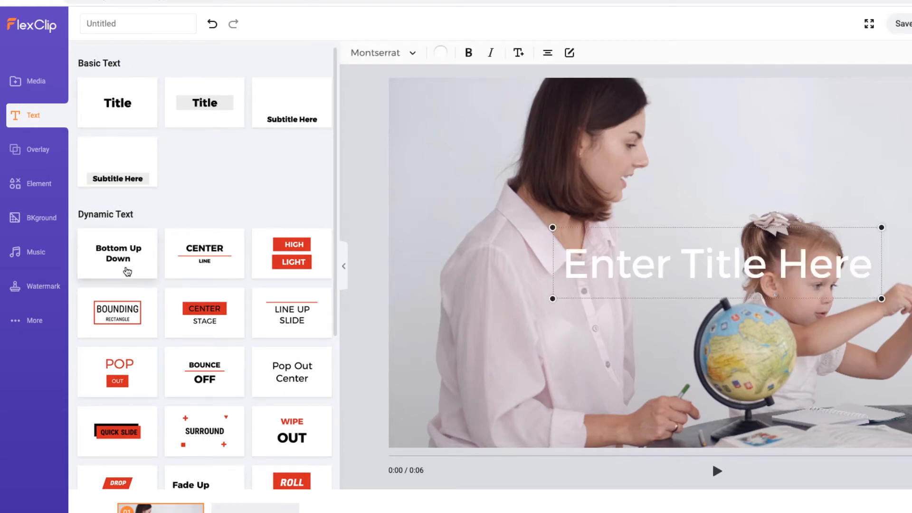
{"action": "left_click", "coordinate": [117, 253]}
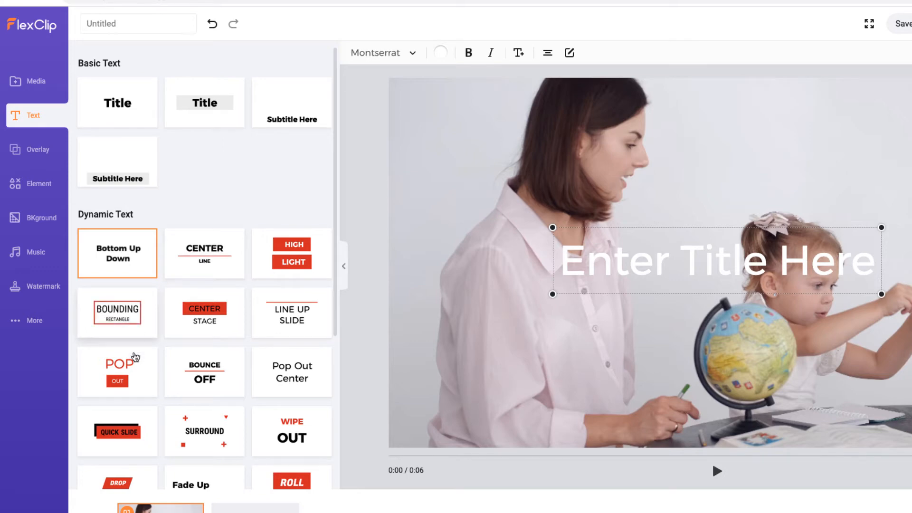
{"action": "left_click", "coordinate": [117, 372]}
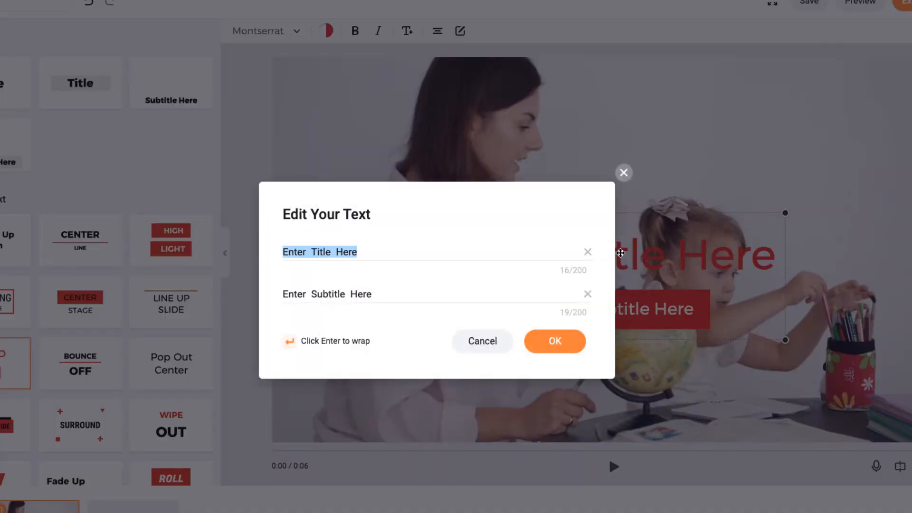
Step: Set the title text to SOFIA with subtitle 'Preschool teacher' and confirm
{"action": "type", "text": "Preschool teacher"}
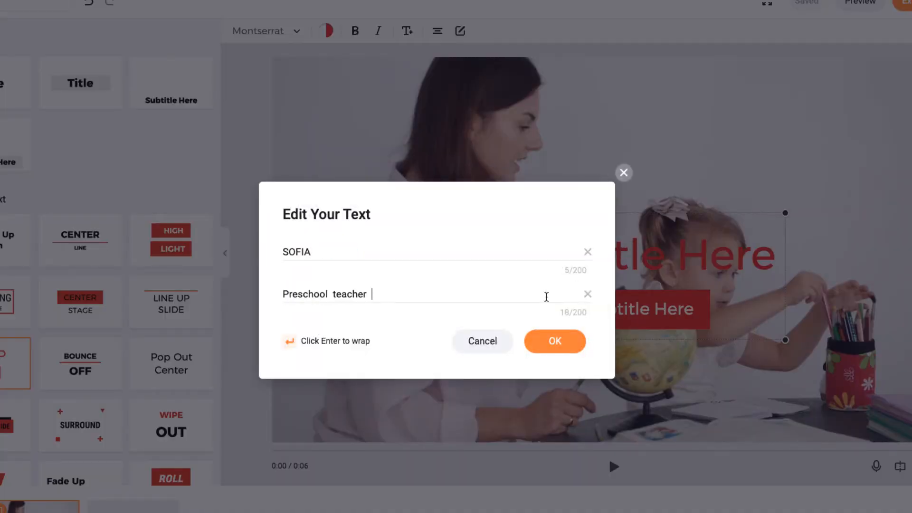
{"action": "left_click", "coordinate": [553, 341]}
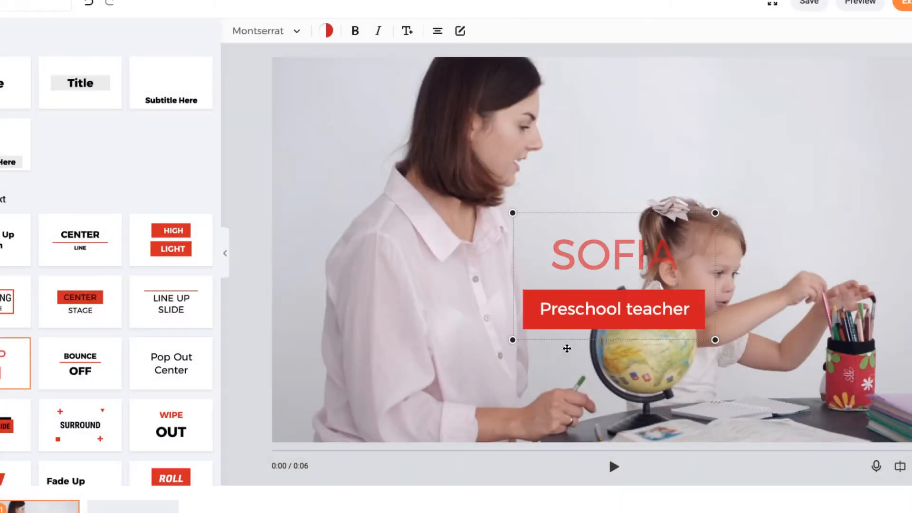
Step: Set the SOFIA title font to Poppins
{"action": "left_click", "coordinate": [264, 31]}
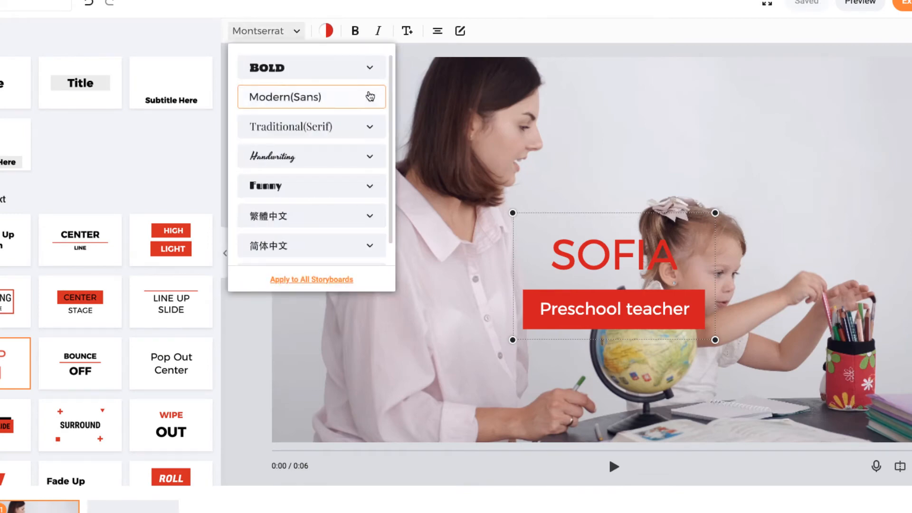
{"action": "scroll", "scroll_direction": "down", "scroll_amount": 3}
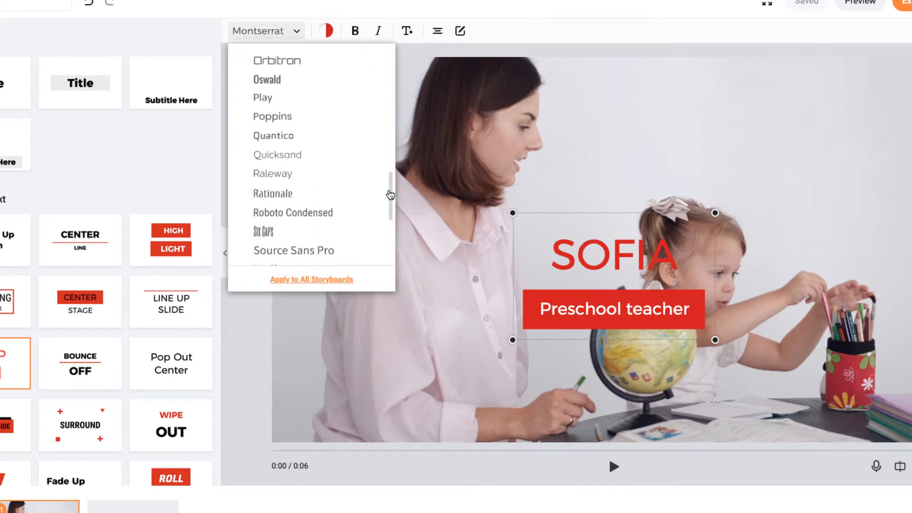
{"action": "left_click", "coordinate": [272, 115]}
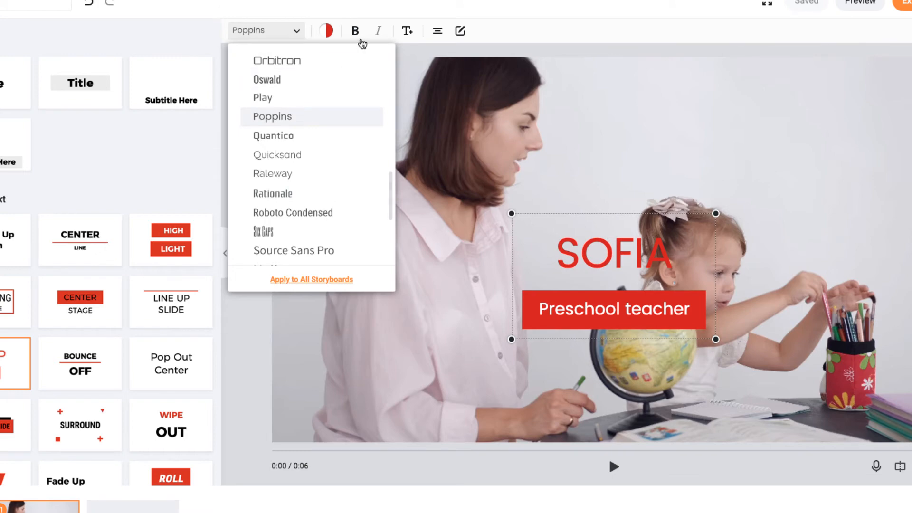
Step: Recolour the title and its banner with a custom purple document colour
{"action": "left_click", "coordinate": [327, 30]}
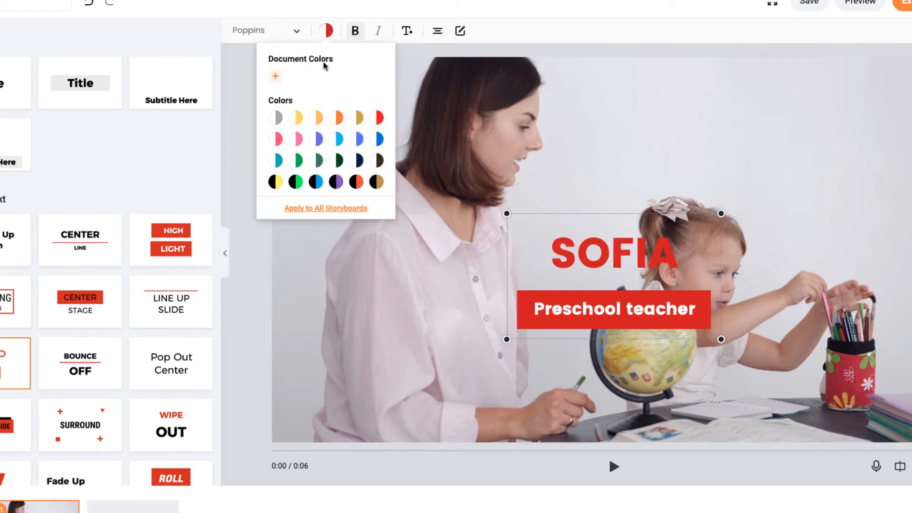
{"action": "left_click", "coordinate": [276, 76]}
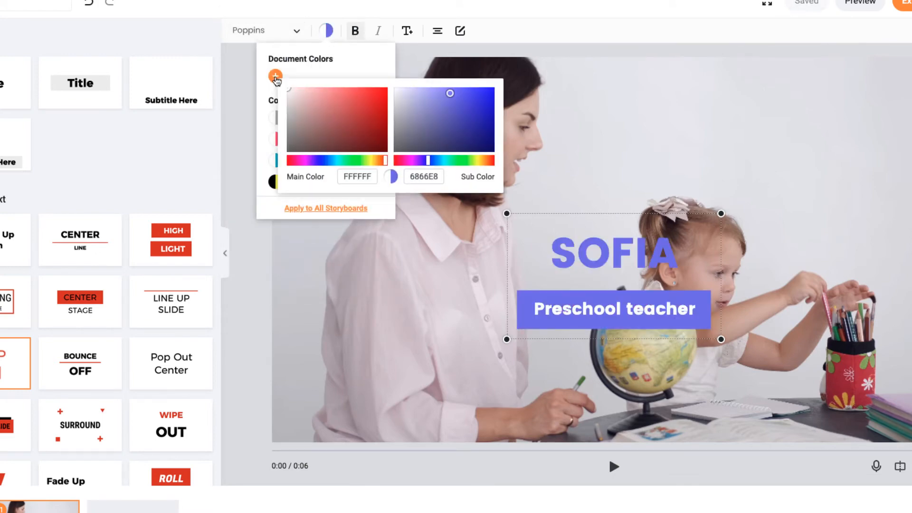
{"action": "left_click_drag", "start_coordinate": [430, 159], "coordinate": [424, 160]}
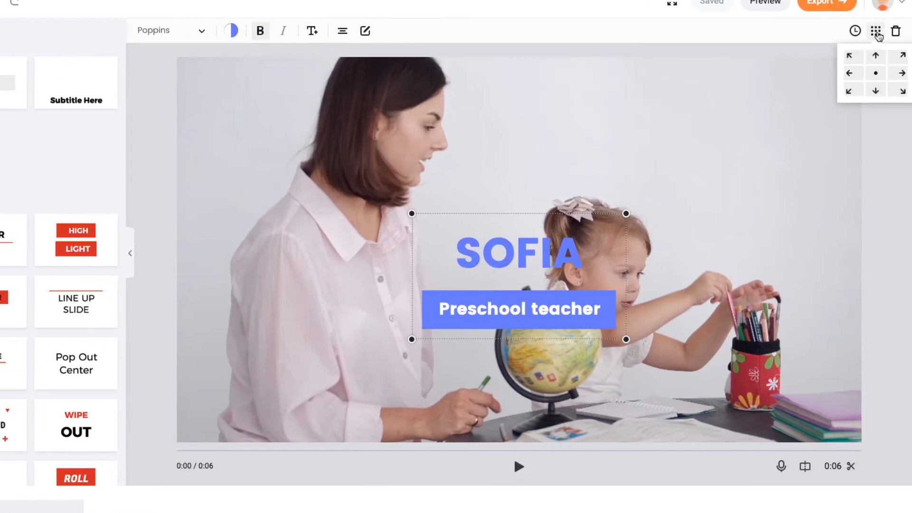
Step: Place the title block at the top-right preset position and bring up its timing settings
{"action": "left_click", "coordinate": [903, 56]}
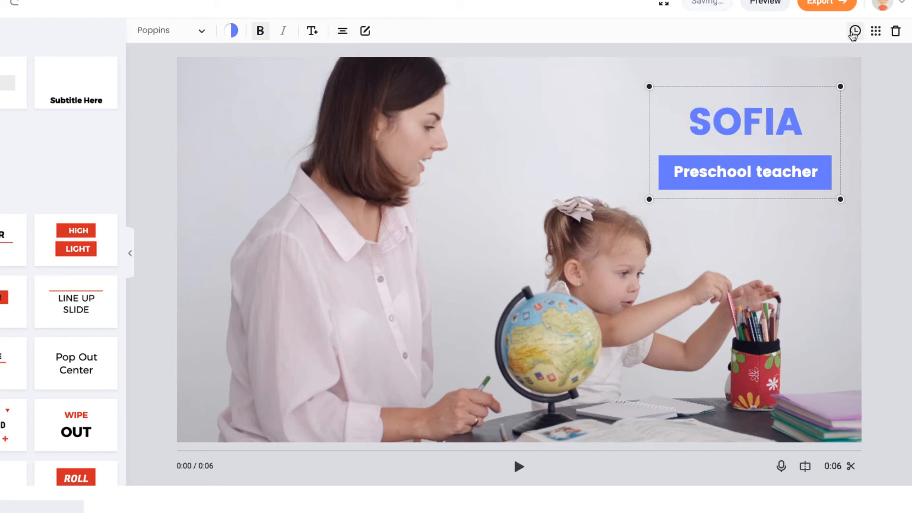
{"action": "left_click", "coordinate": [854, 30]}
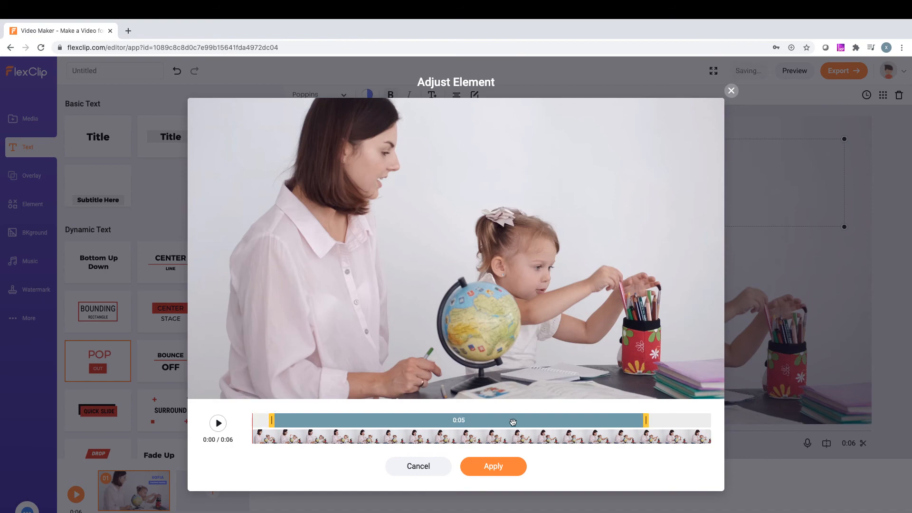
Step: Apply a 0:05 title duration and play the scene to preview the animation
{"action": "left_click", "coordinate": [493, 466]}
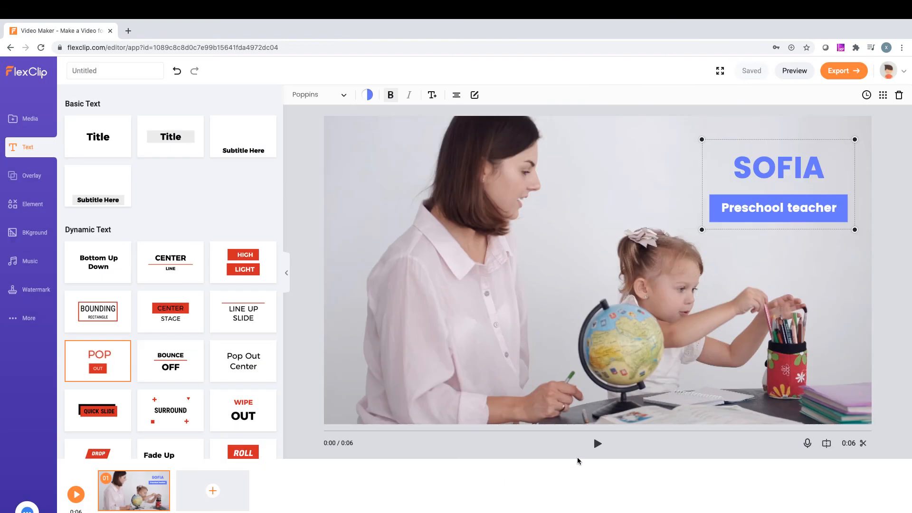
{"action": "left_click", "coordinate": [598, 444]}
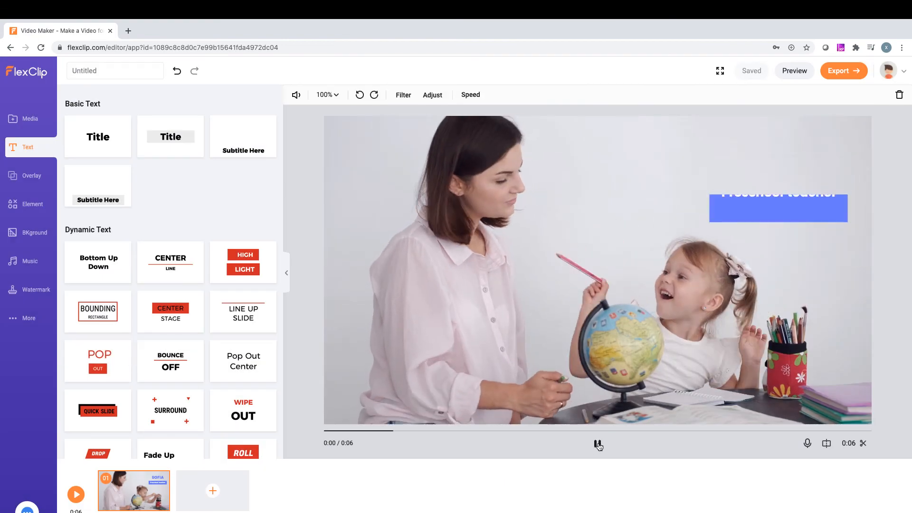